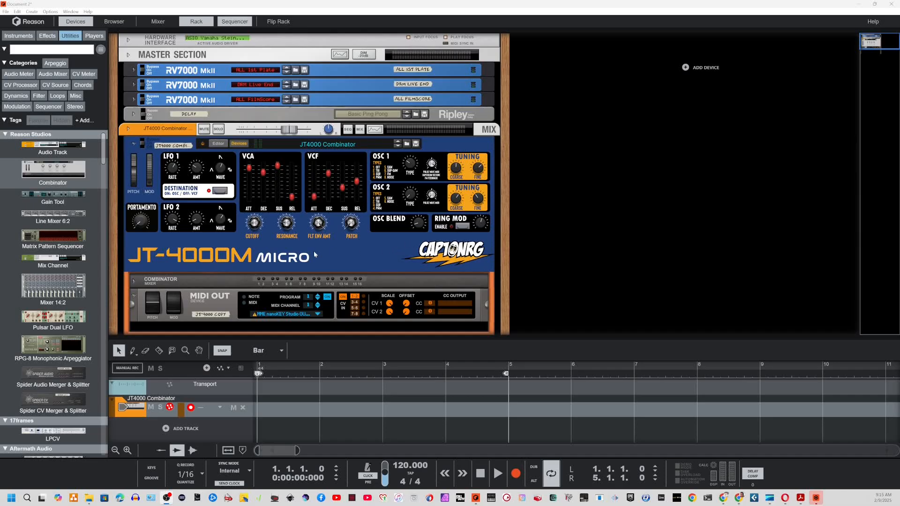
mouse_move(357, 265)
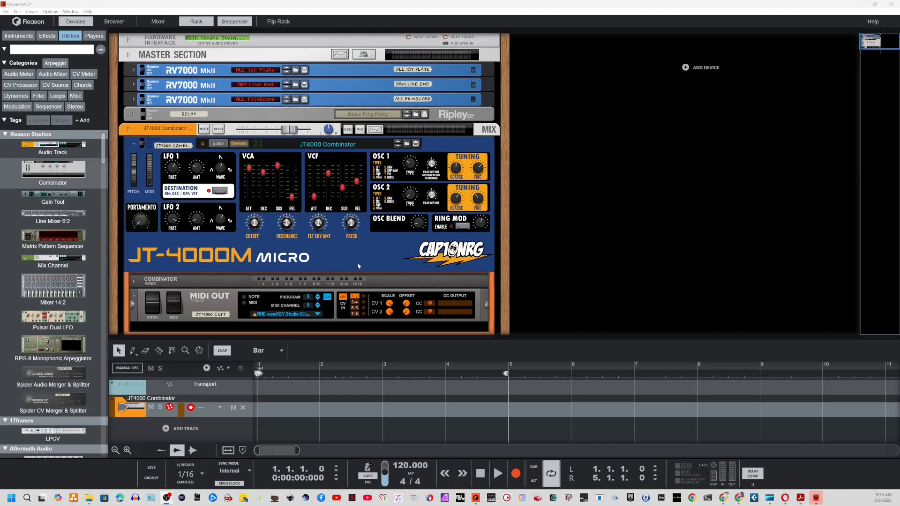
mouse_move(434, 199)
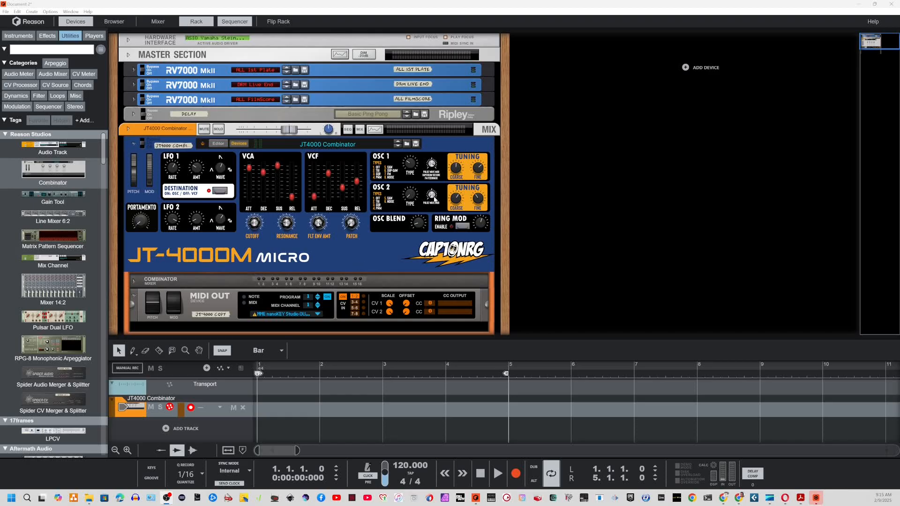
mouse_move(441, 204)
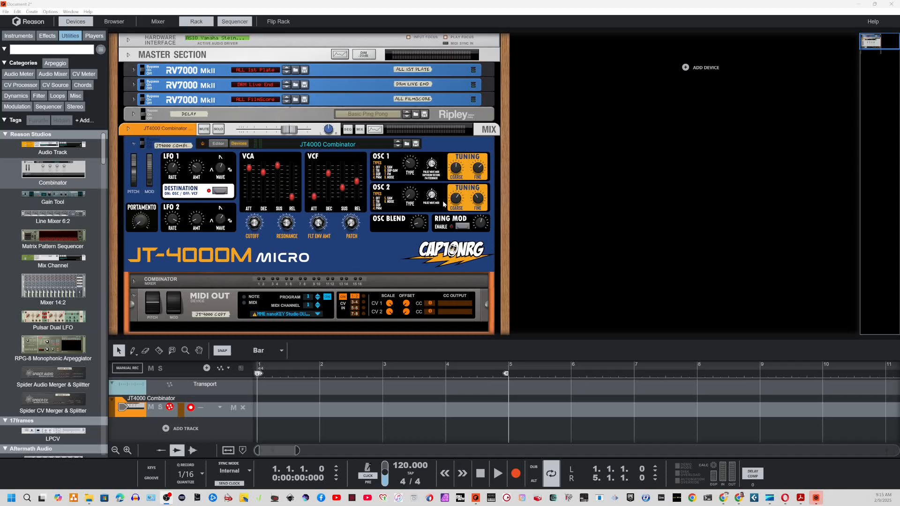
mouse_move(279, 199)
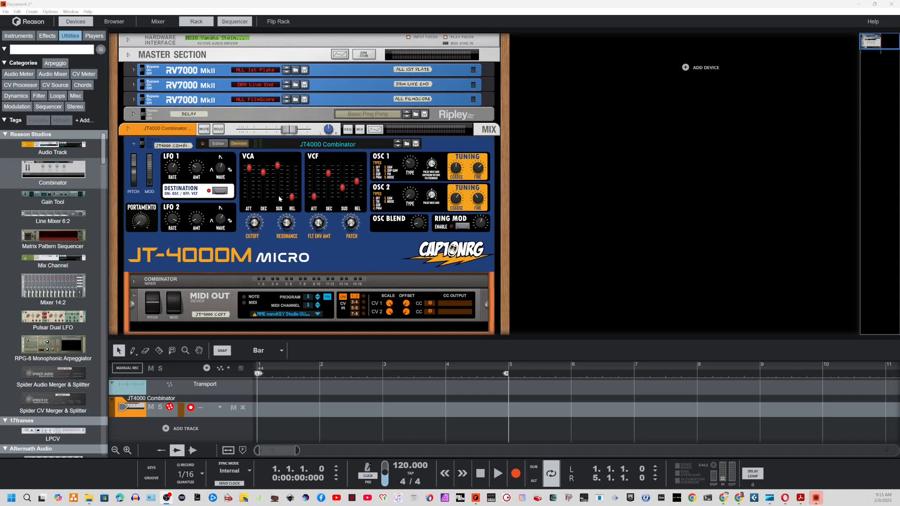
mouse_move(374, 227)
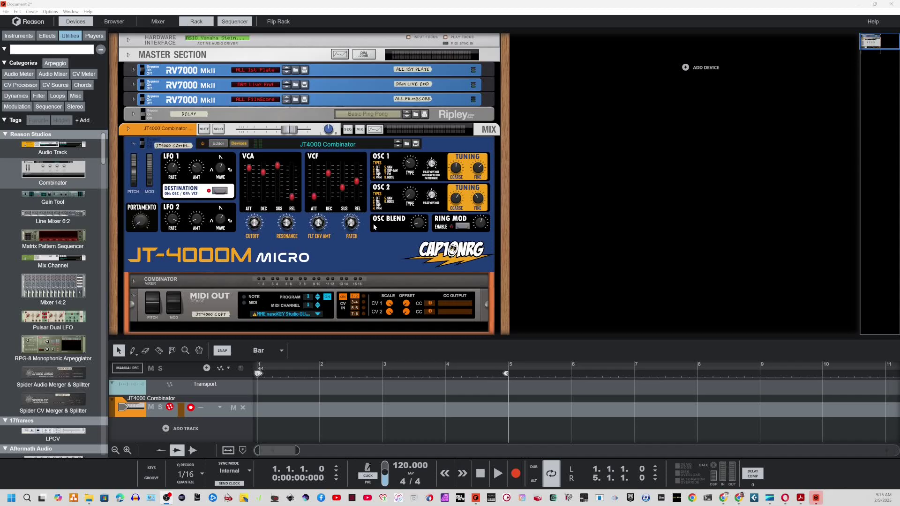
mouse_move(314, 230)
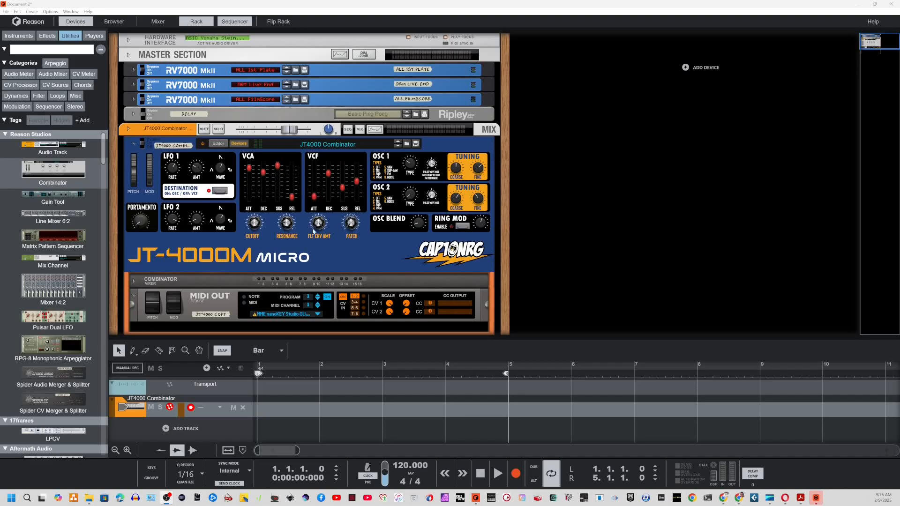
mouse_move(343, 223)
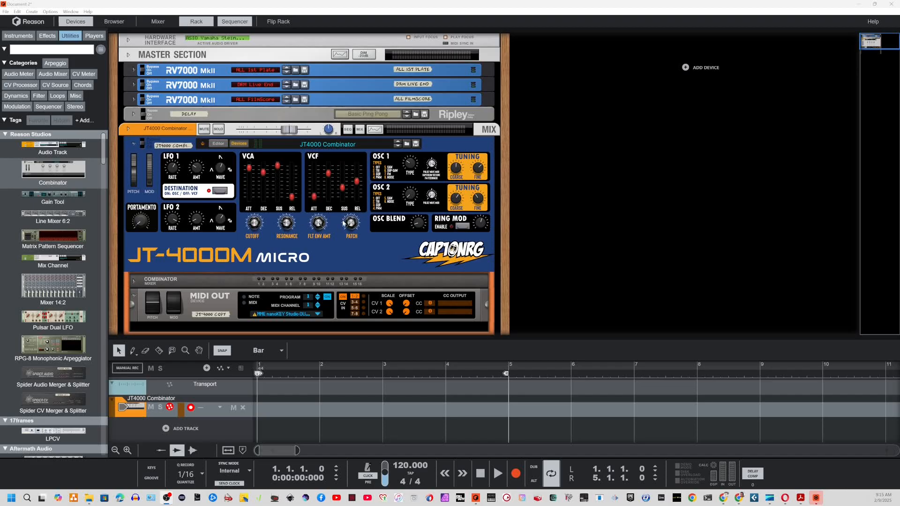
mouse_move(475, 240)
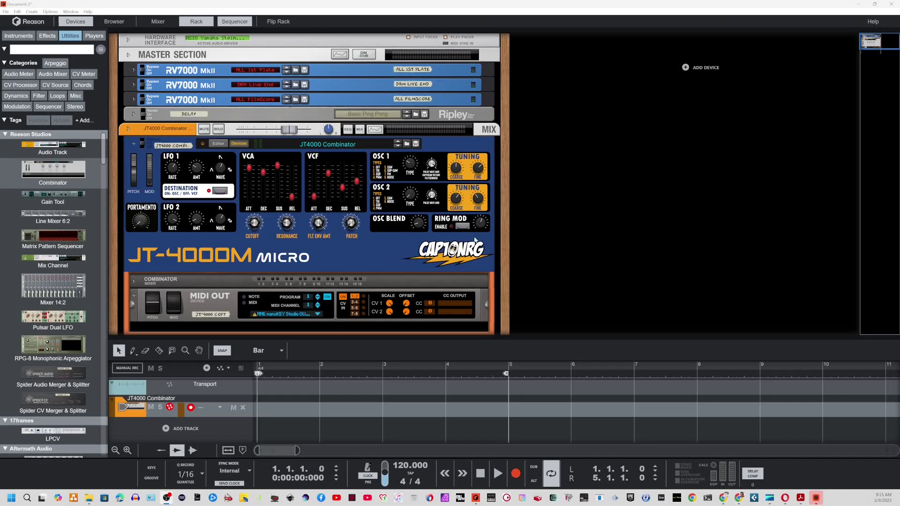
mouse_move(482, 226)
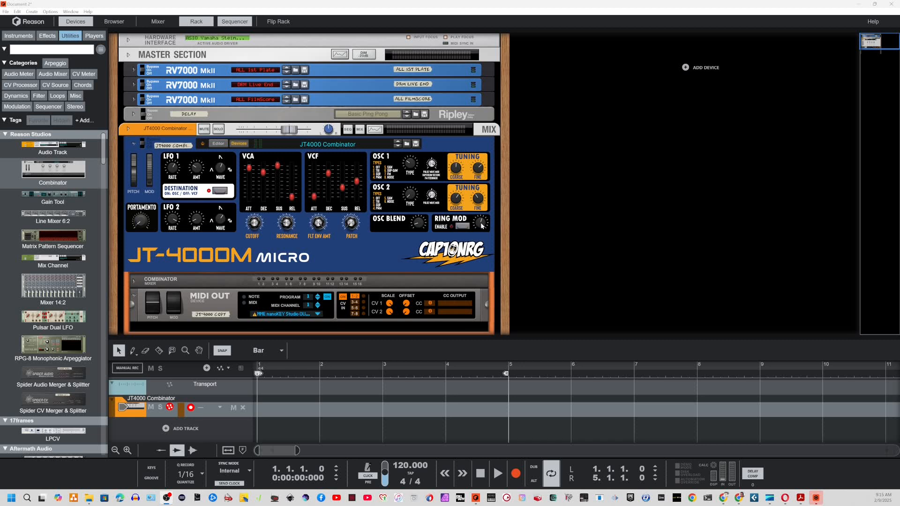
mouse_move(438, 200)
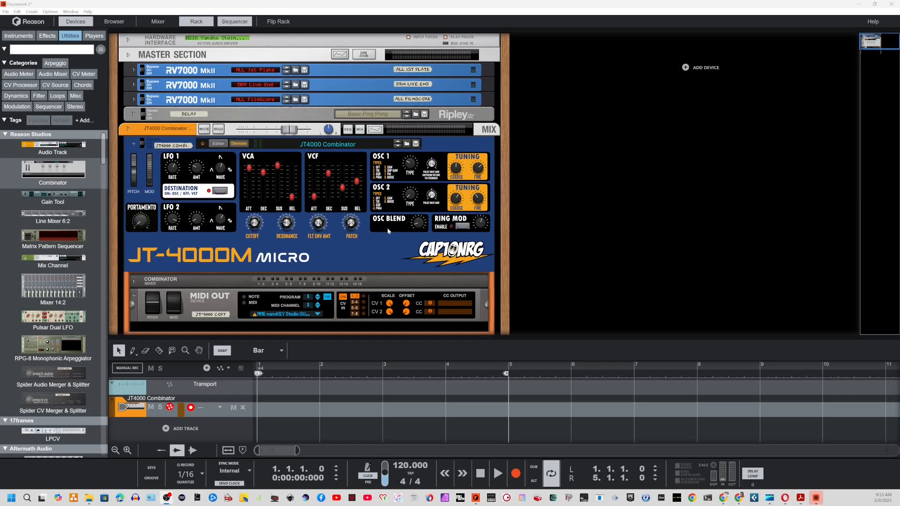
mouse_move(441, 240)
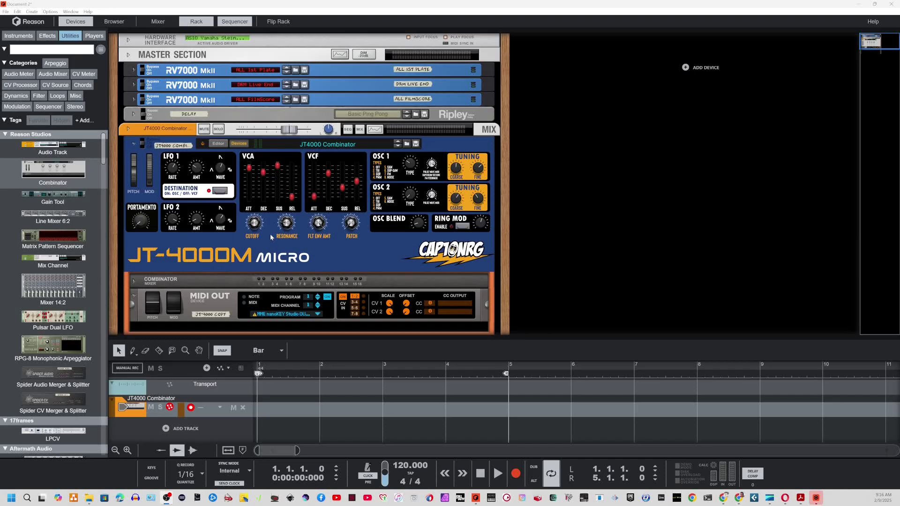
mouse_move(369, 239)
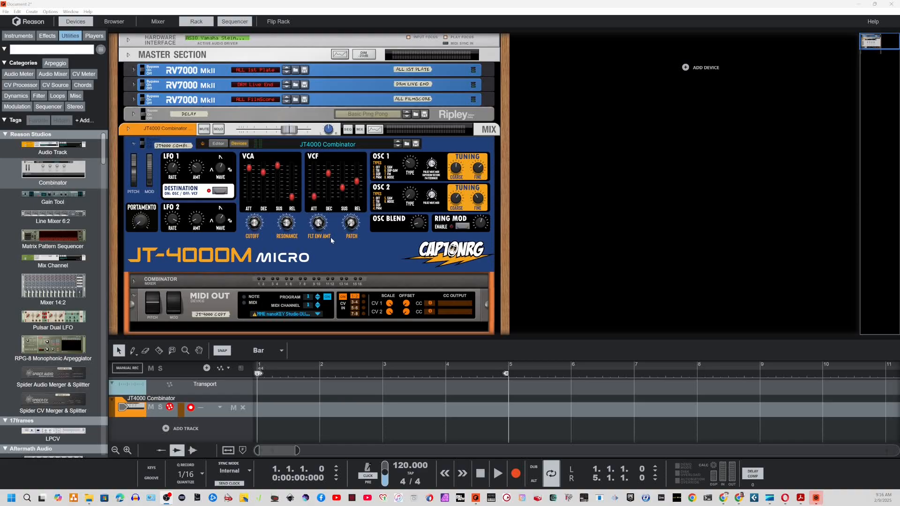
Hide the JT4000 Combinator's internal devices so only the JT-4000M Micro panel shows
left_click(239, 142)
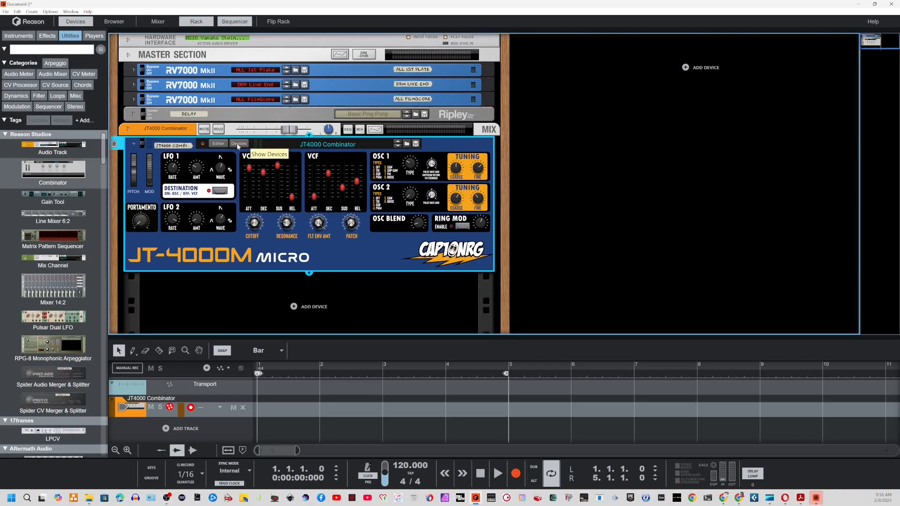
mouse_move(207, 209)
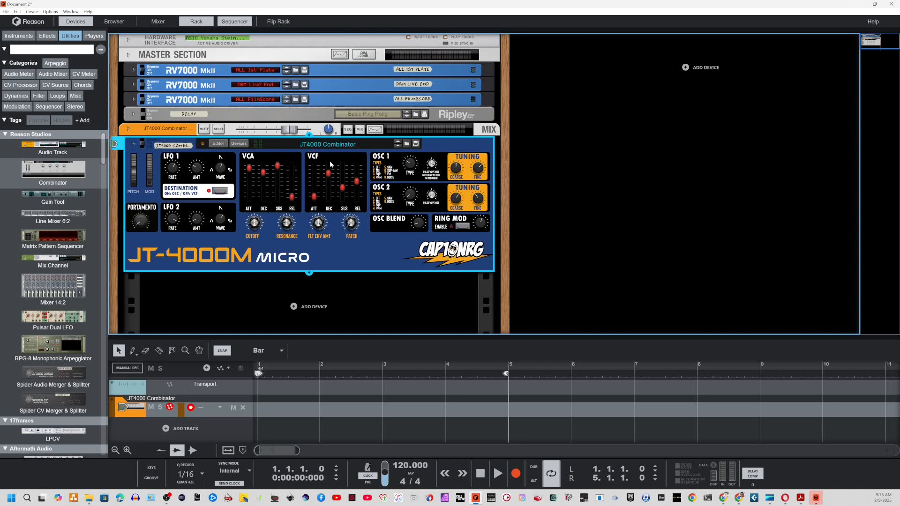
mouse_move(280, 149)
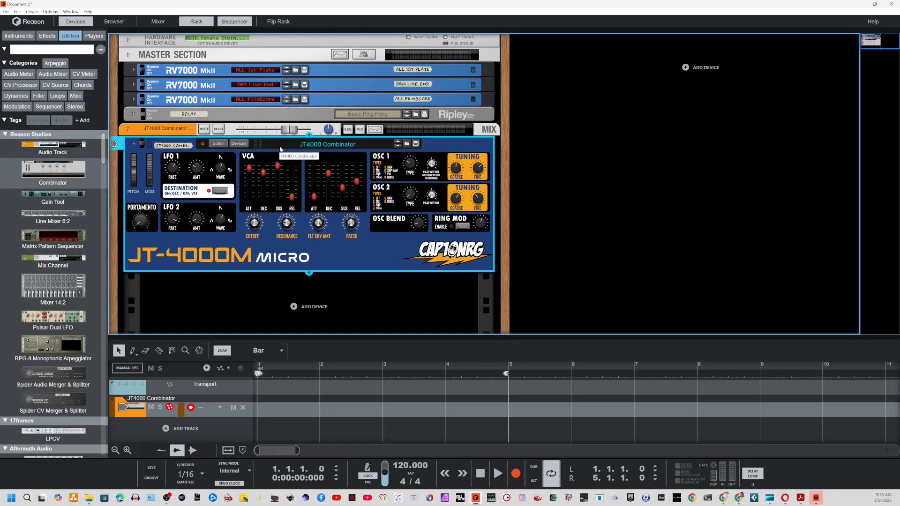
mouse_move(283, 138)
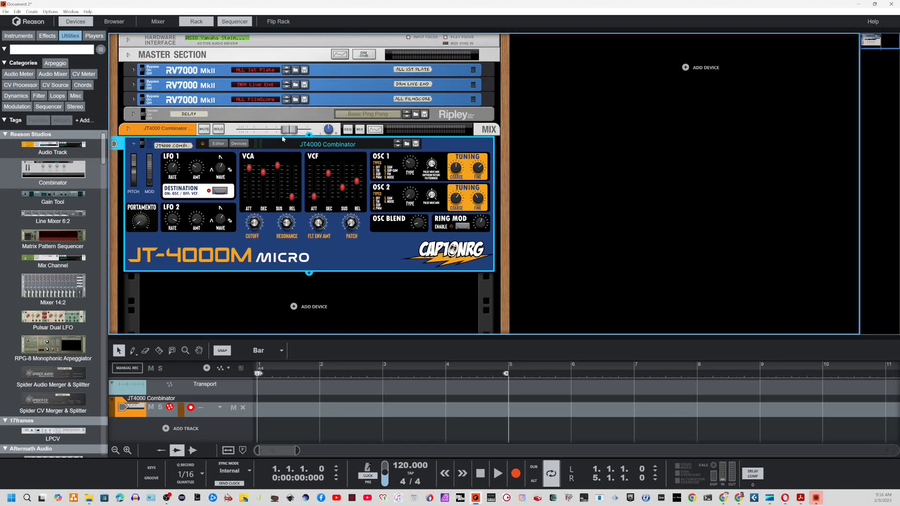
mouse_move(257, 147)
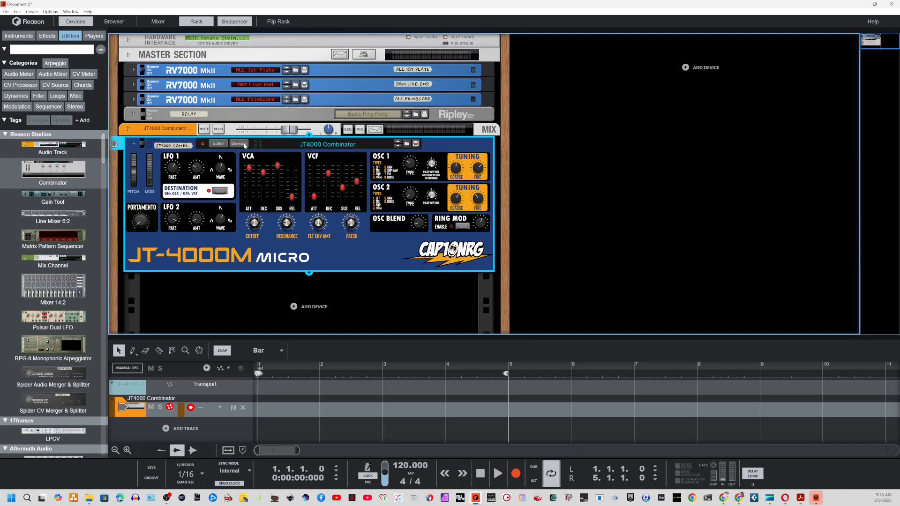
Show the Combinator's internal devices again, revealing the MIDI Out device
left_click(239, 141)
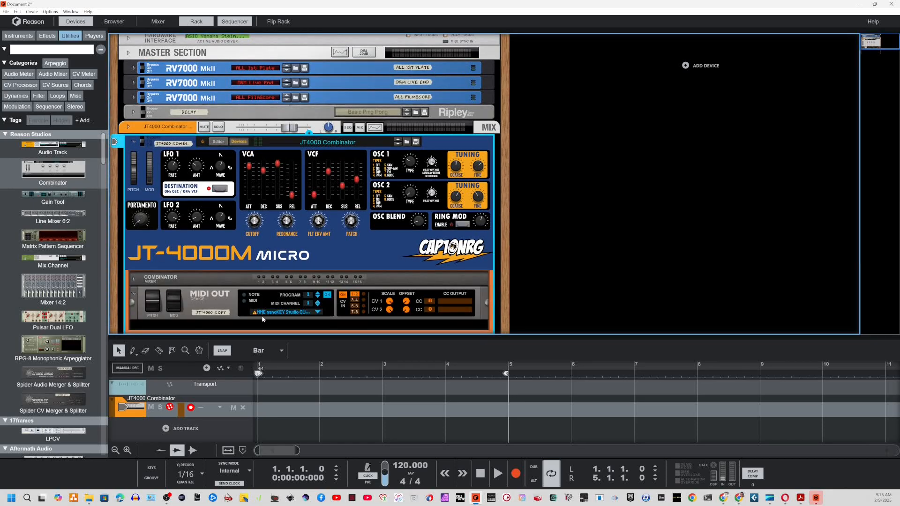
mouse_move(276, 321)
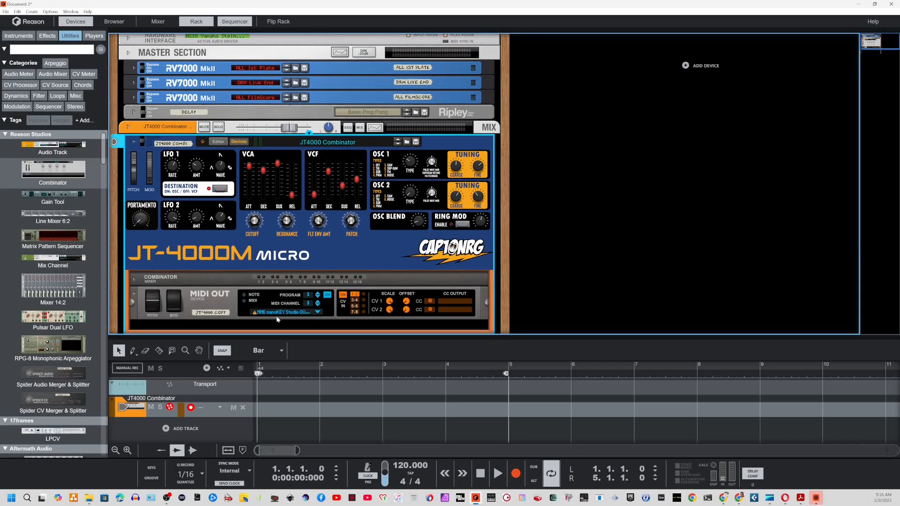
mouse_move(255, 316)
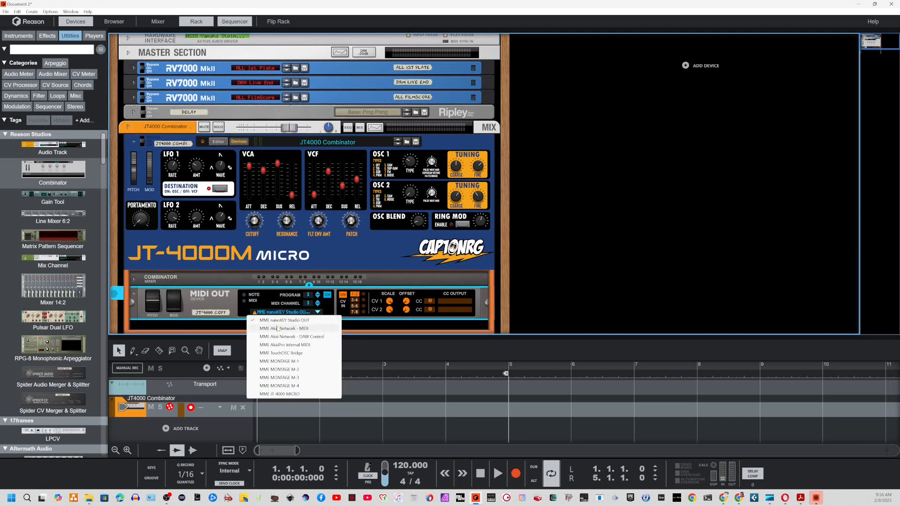
mouse_move(322, 330)
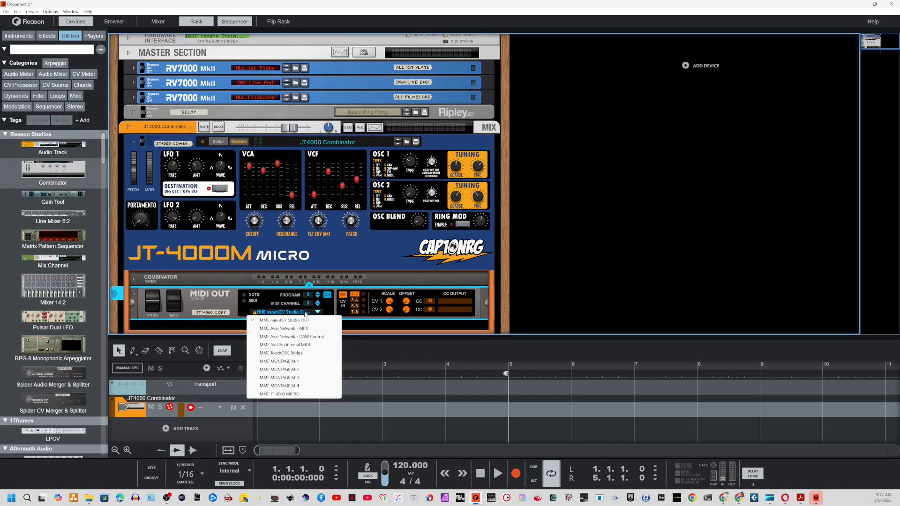
mouse_move(280, 394)
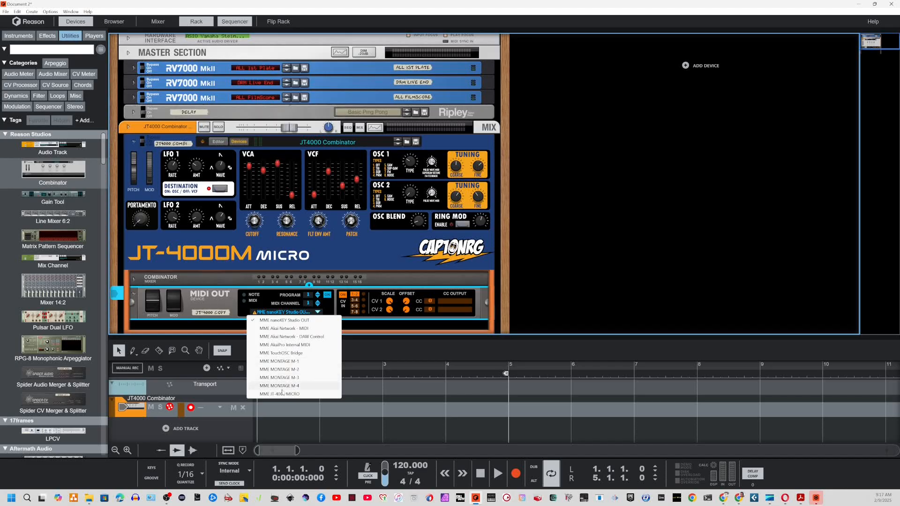
mouse_move(293, 395)
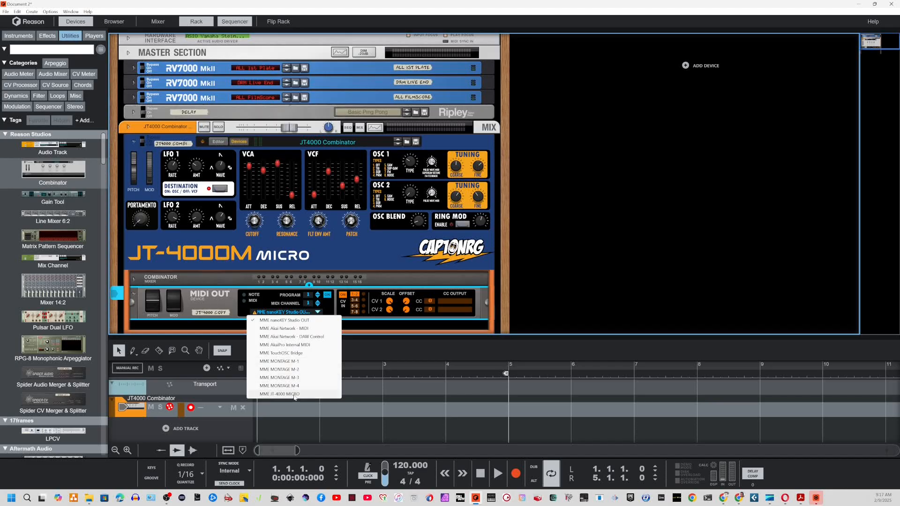
Route MIDI Out to the JT-4000 MICRO port and bring the amp envelope attack down to 0
left_click(281, 395)
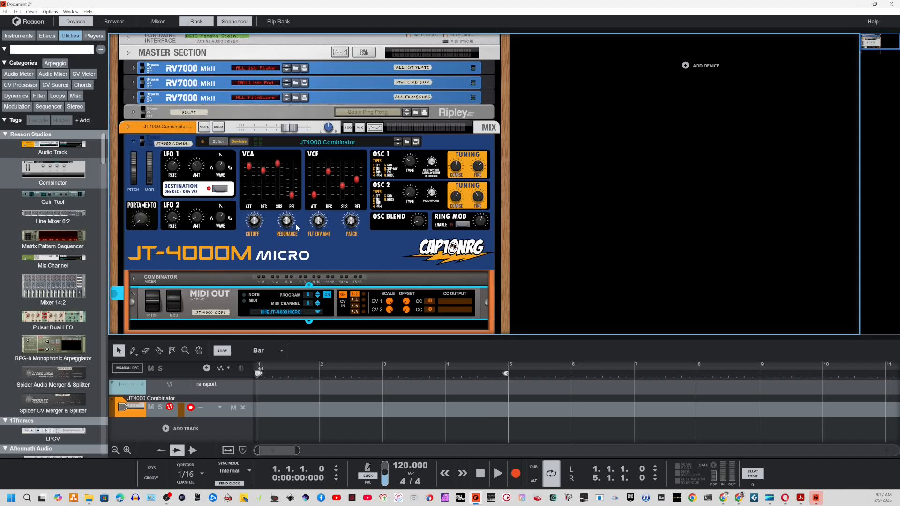
mouse_move(290, 228)
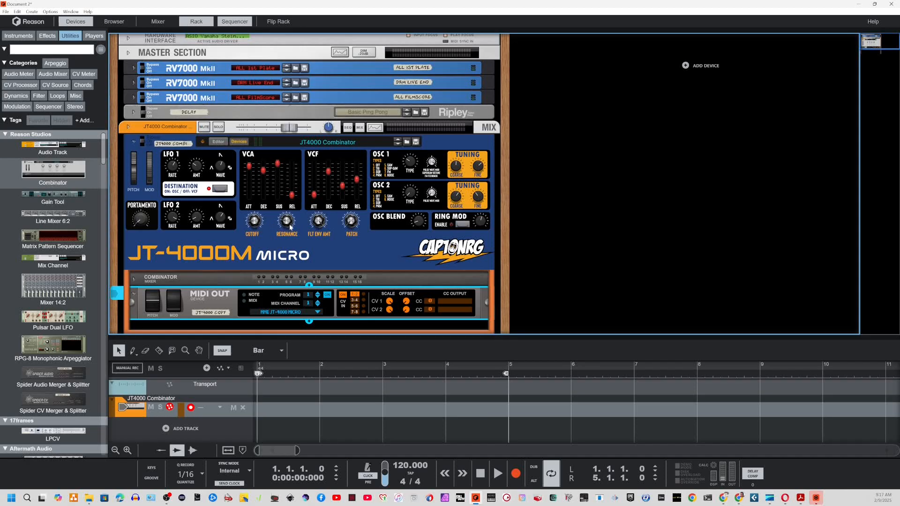
mouse_move(318, 223)
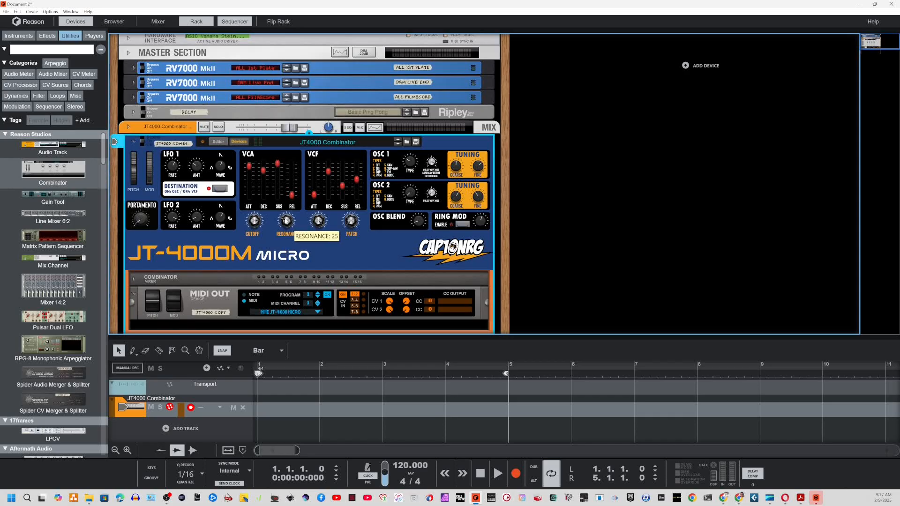
mouse_move(253, 223)
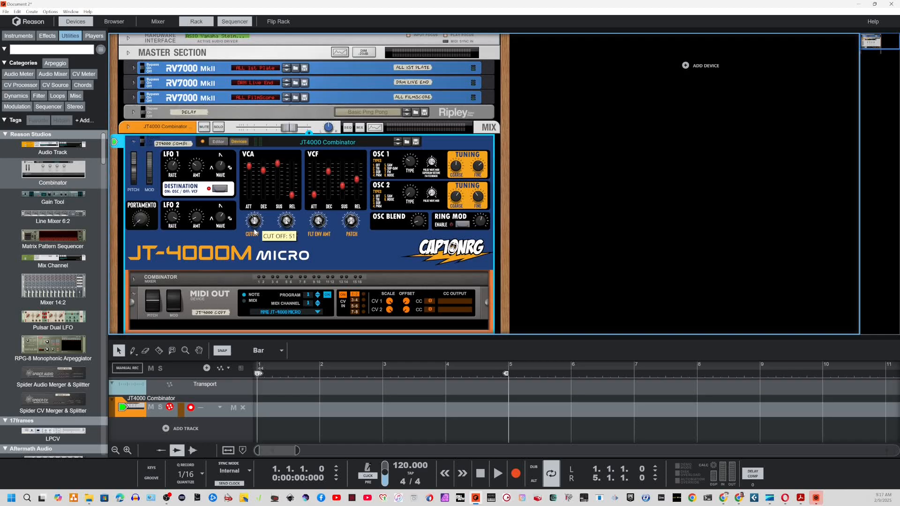
mouse_move(248, 170)
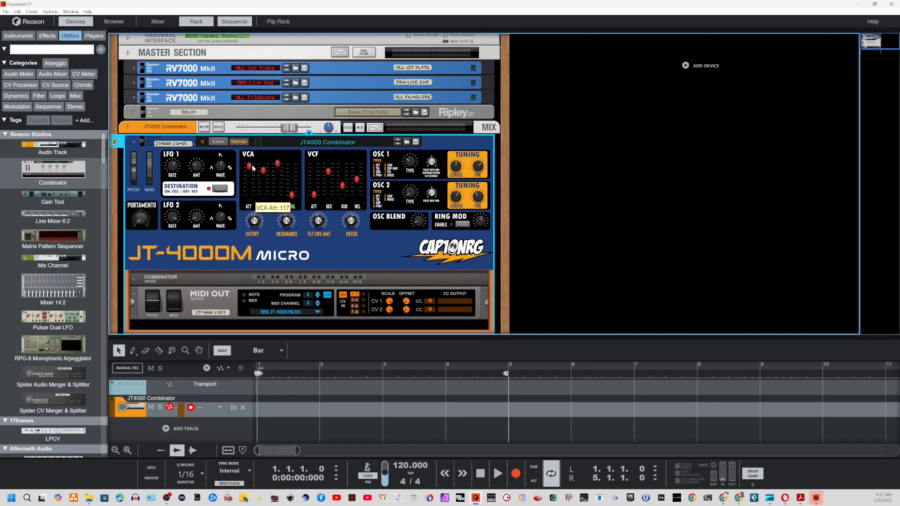
left_click_drag(251, 167, 251, 173)
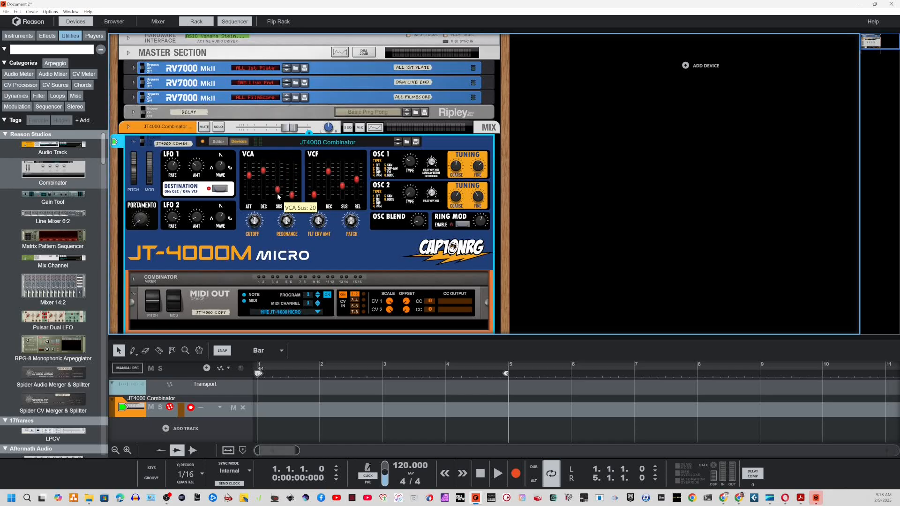
mouse_move(251, 177)
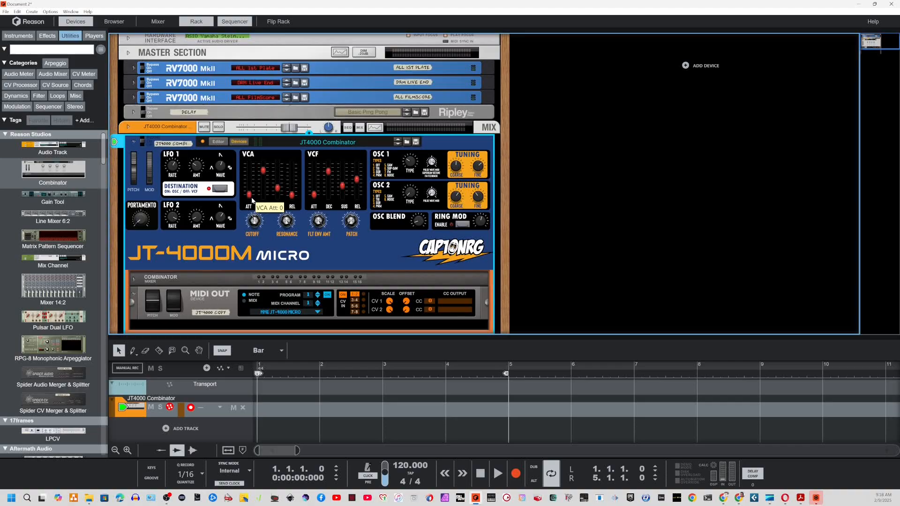
mouse_move(357, 196)
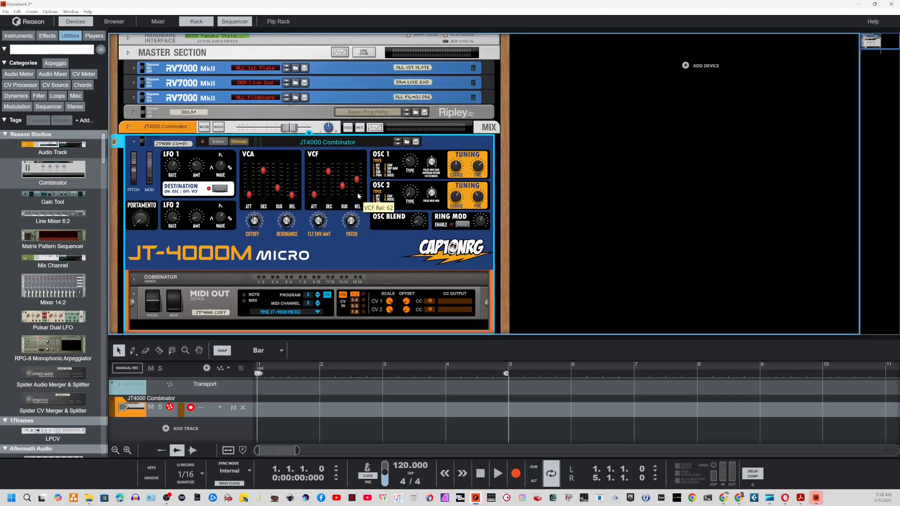
mouse_move(376, 190)
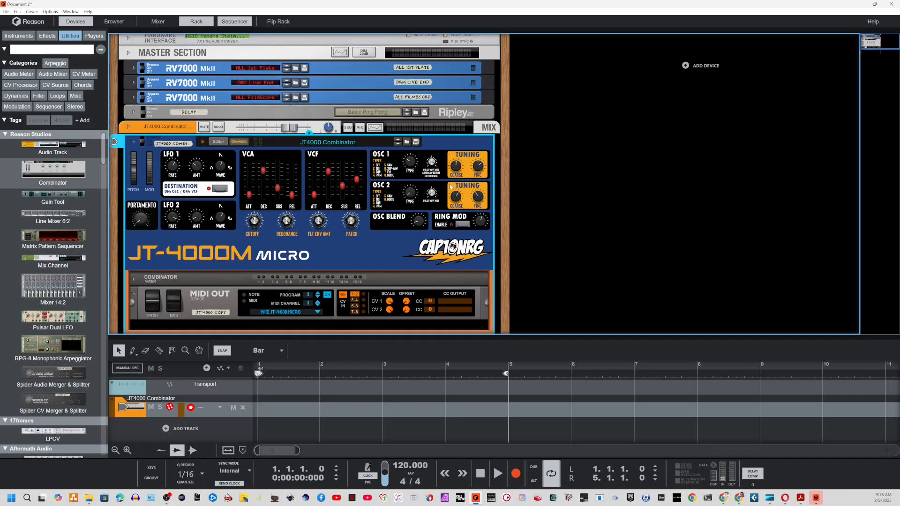
mouse_move(443, 187)
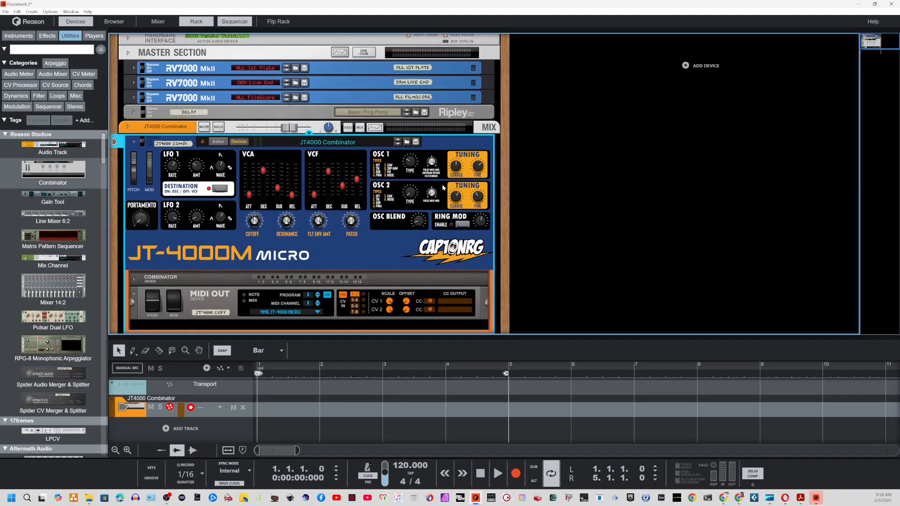
mouse_move(339, 189)
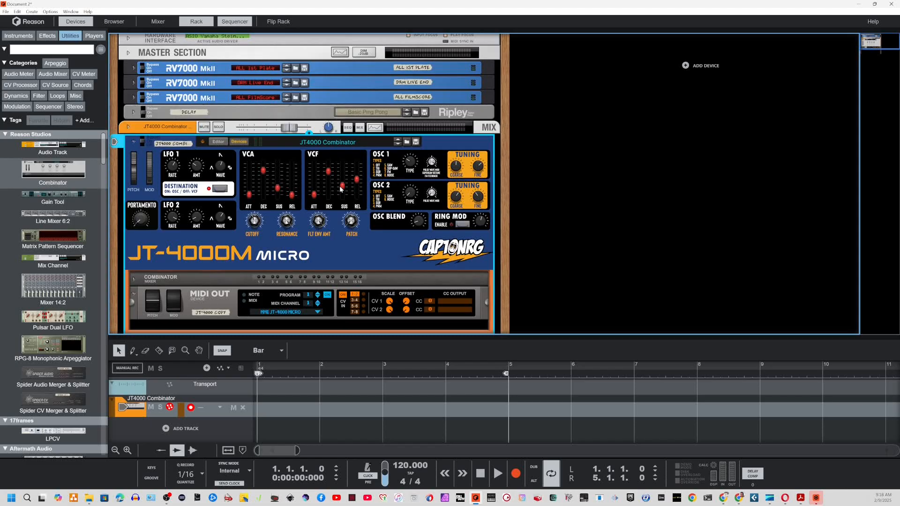
mouse_move(329, 223)
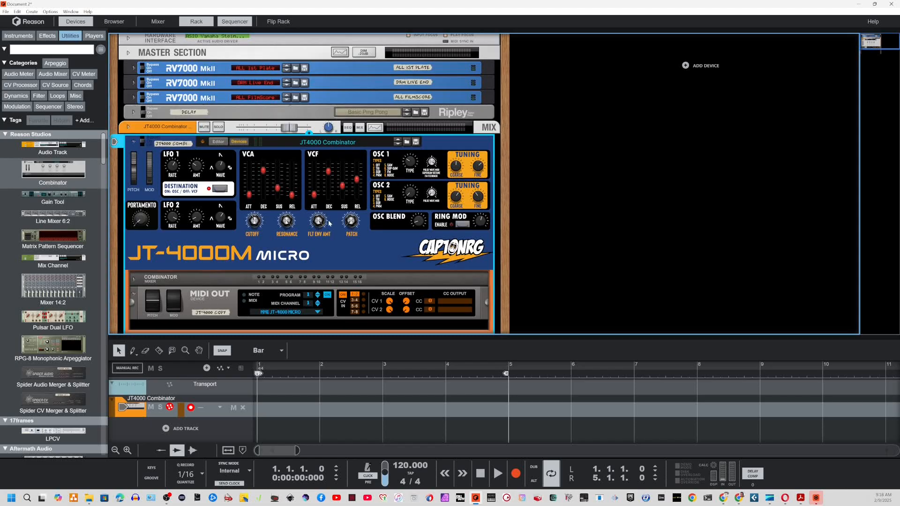
mouse_move(409, 163)
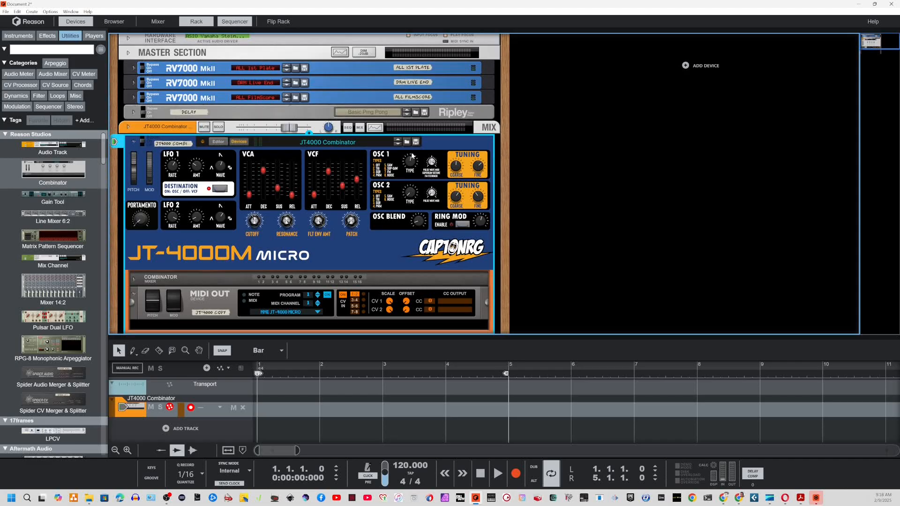
mouse_move(260, 173)
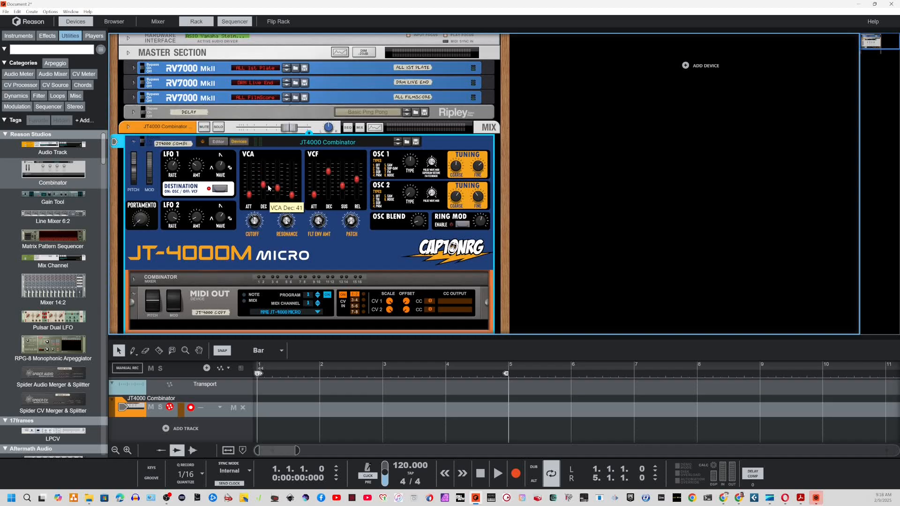
Push the JT-4000 Micro's amp envelope decay up near maximum
left_click_drag(267, 188, 267, 198)
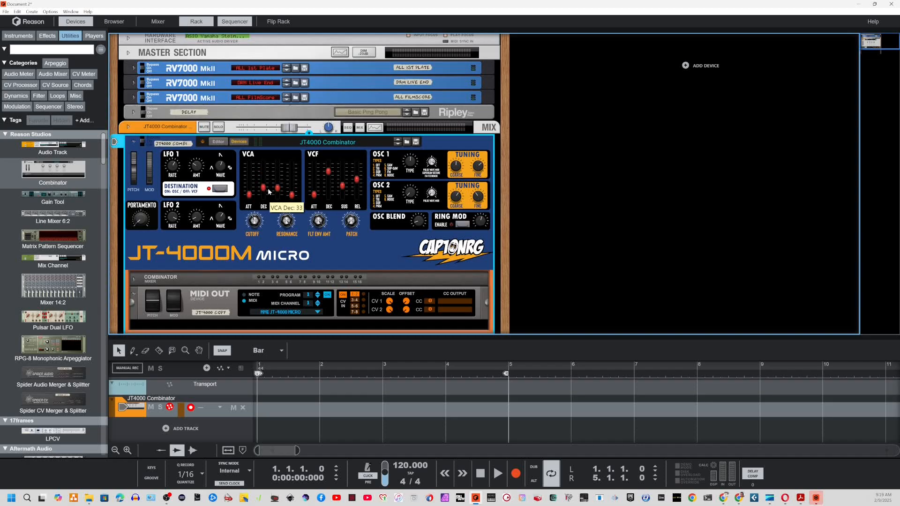
left_click_drag(261, 188, 262, 175)
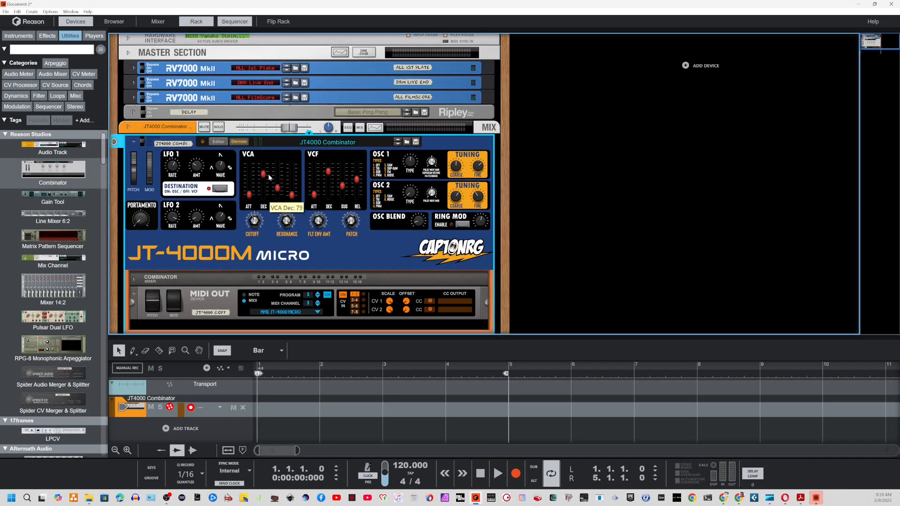
left_click_drag(262, 175, 269, 162)
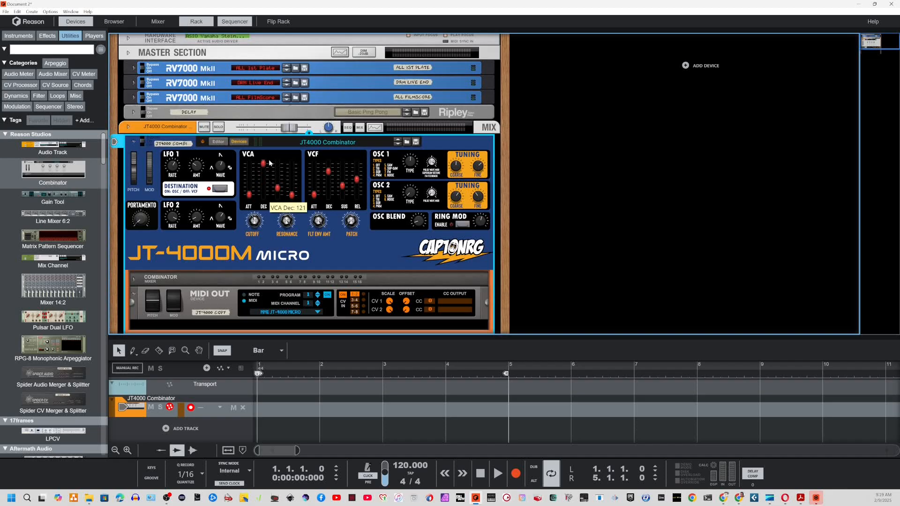
Raise the amp envelope sustain and settle it at 81
left_click_drag(275, 172, 276, 189)
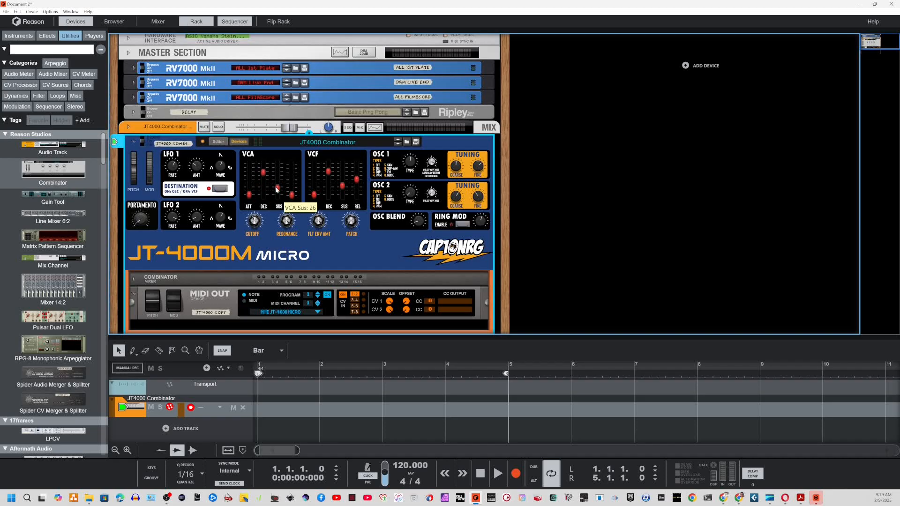
left_click_drag(275, 184, 276, 170)
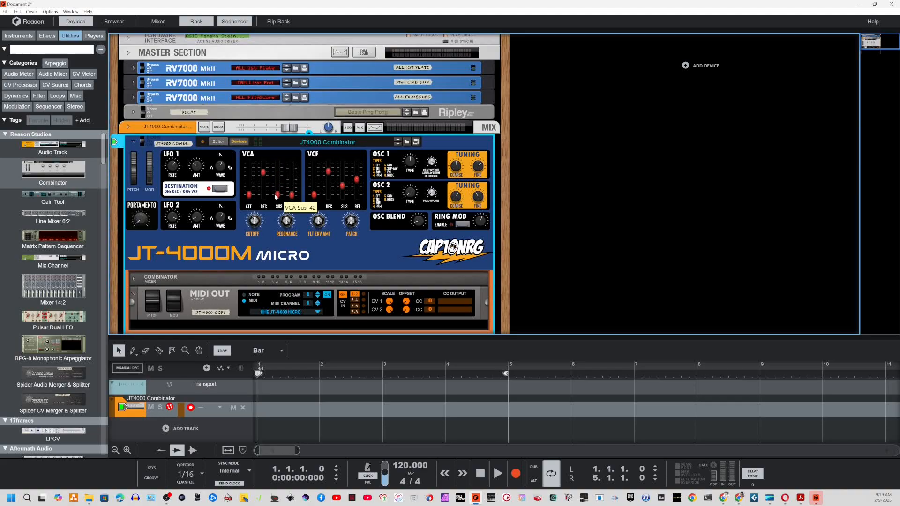
left_click_drag(277, 194, 277, 167)
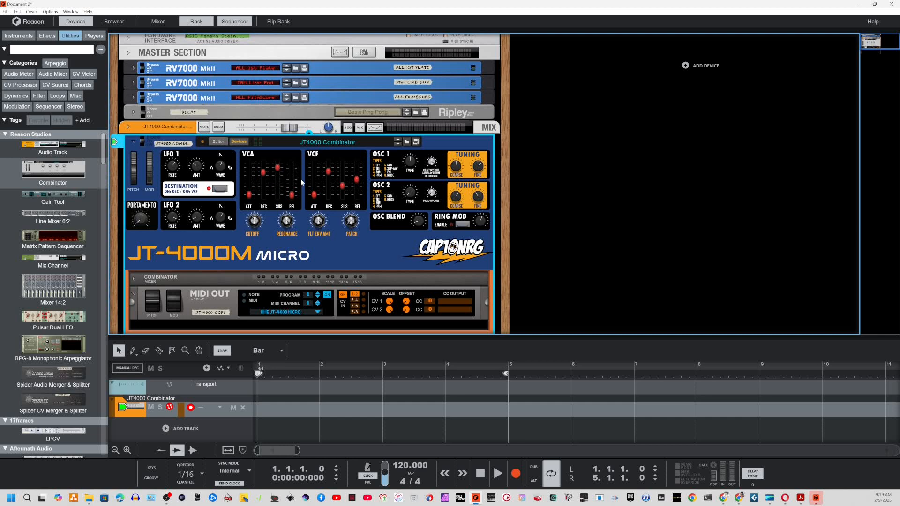
mouse_move(296, 178)
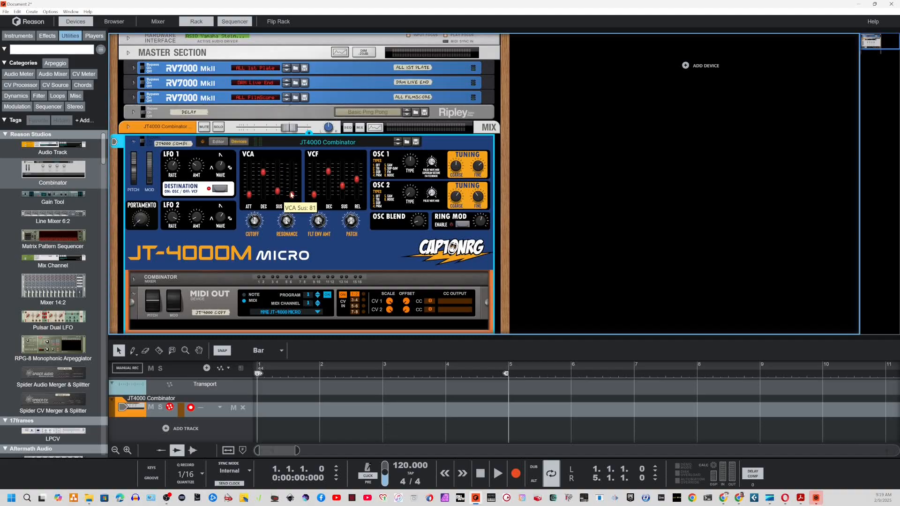
left_click_drag(278, 175, 282, 181)
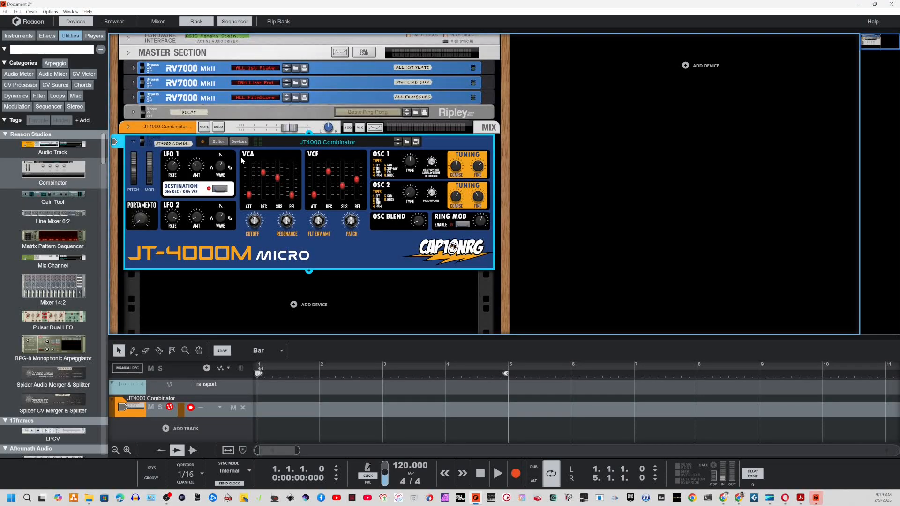
mouse_move(315, 303)
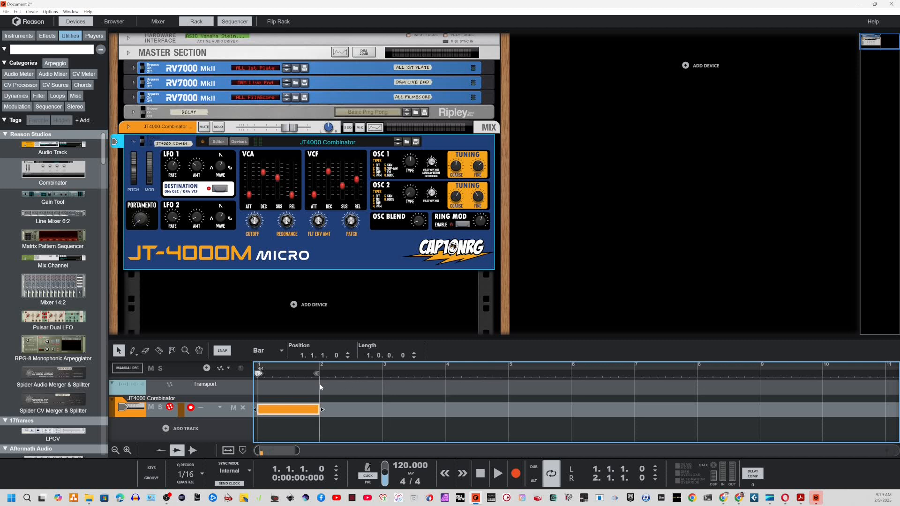
mouse_move(287, 375)
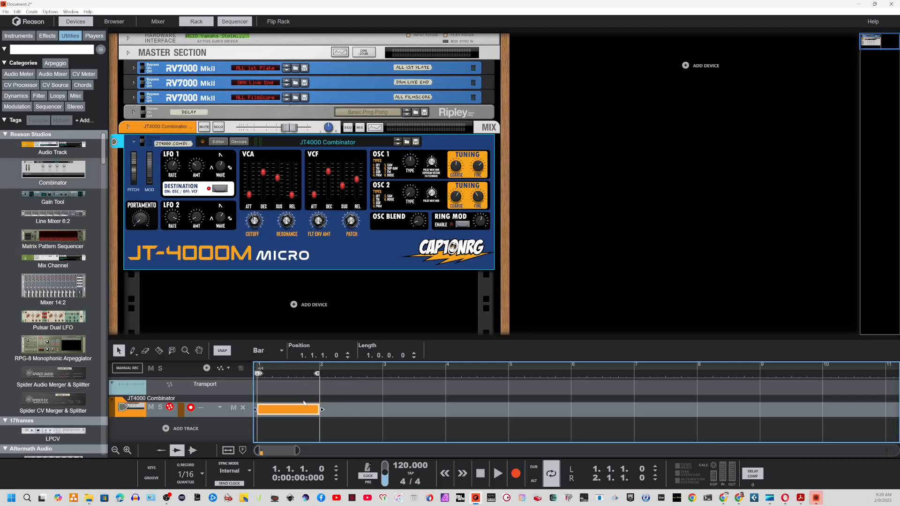
Start recording onto the one-bar clip on the JT4000 Combinator track
left_click(515, 473)
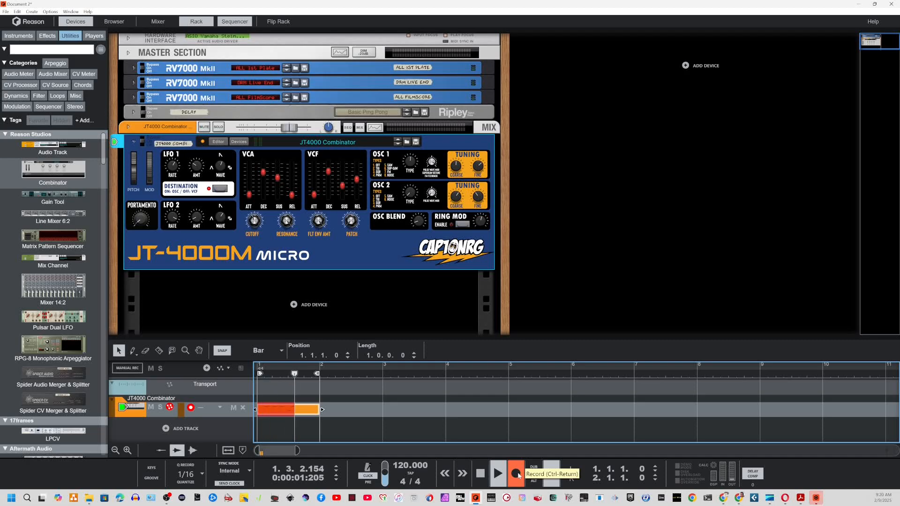
Open the one-bar clip's notes in Edit Mode and start recording over that bar
double_click(287, 409)
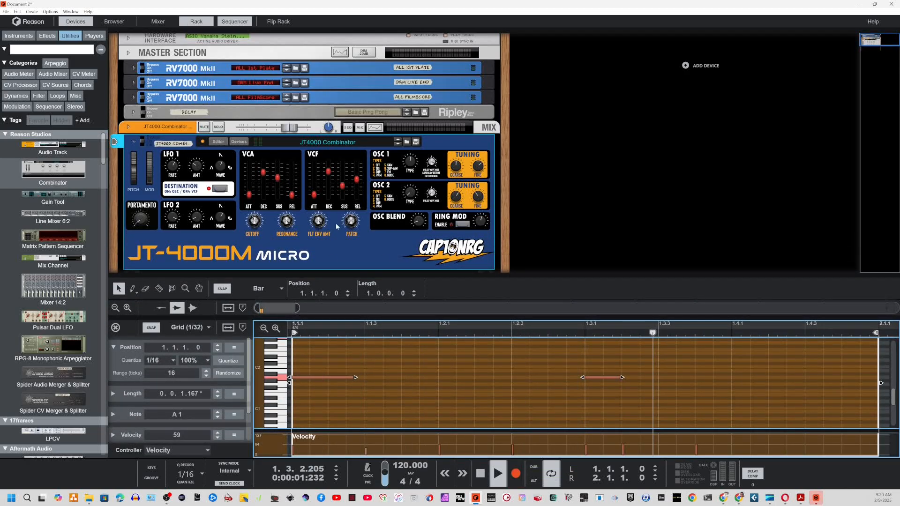
left_click(515, 473)
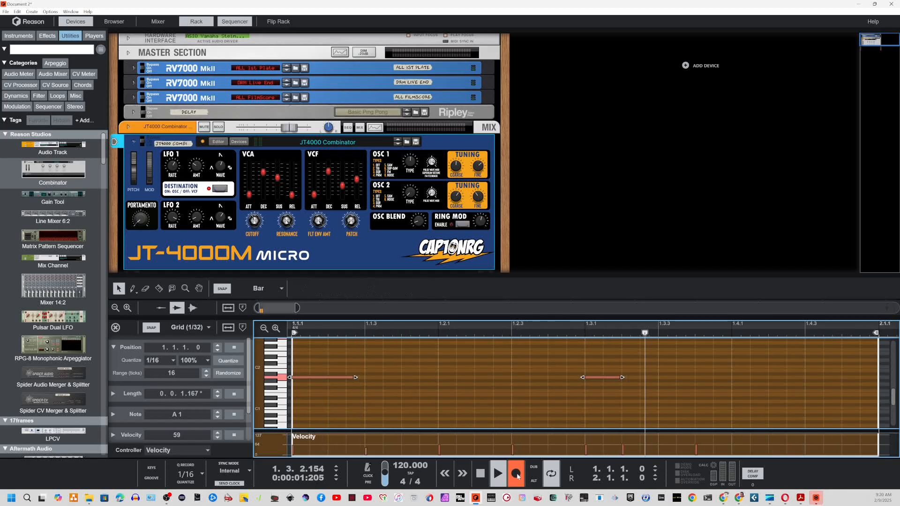
left_click(496, 473)
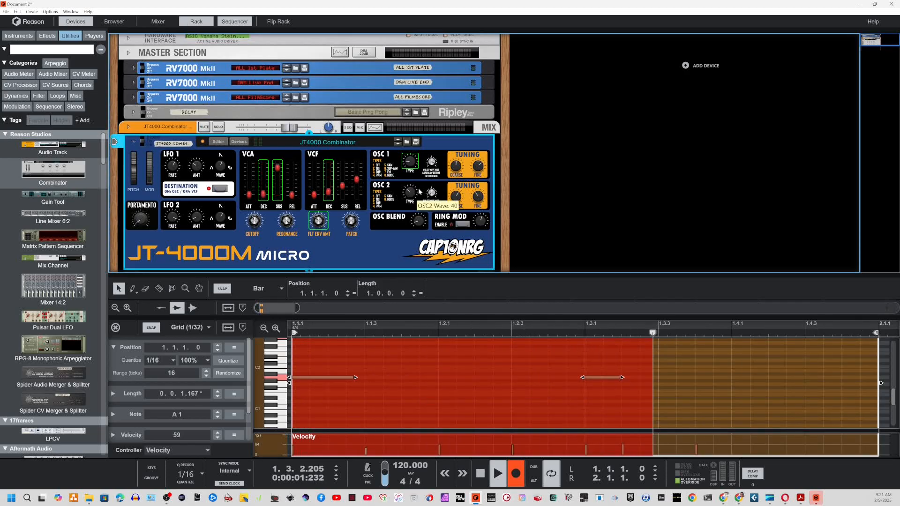
mouse_move(522, 214)
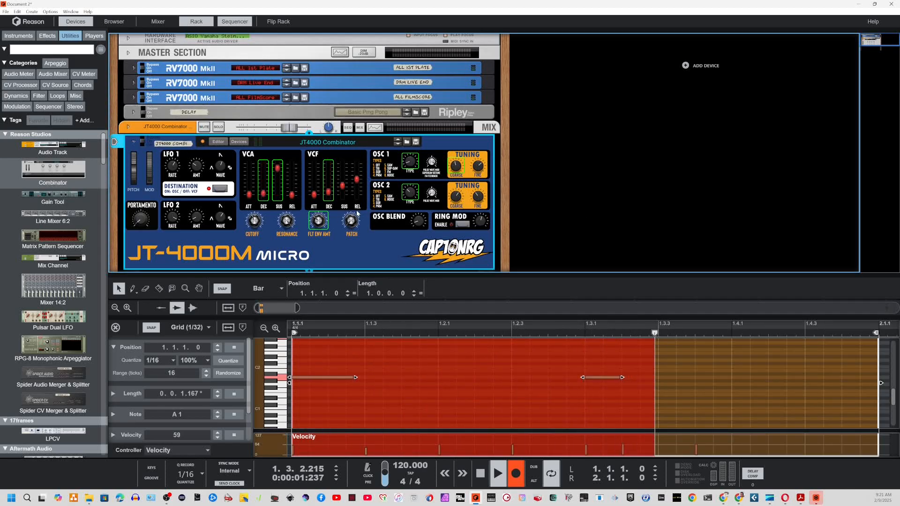
Stop the looped automation recording, leaving the clip with its two notes
left_click(480, 472)
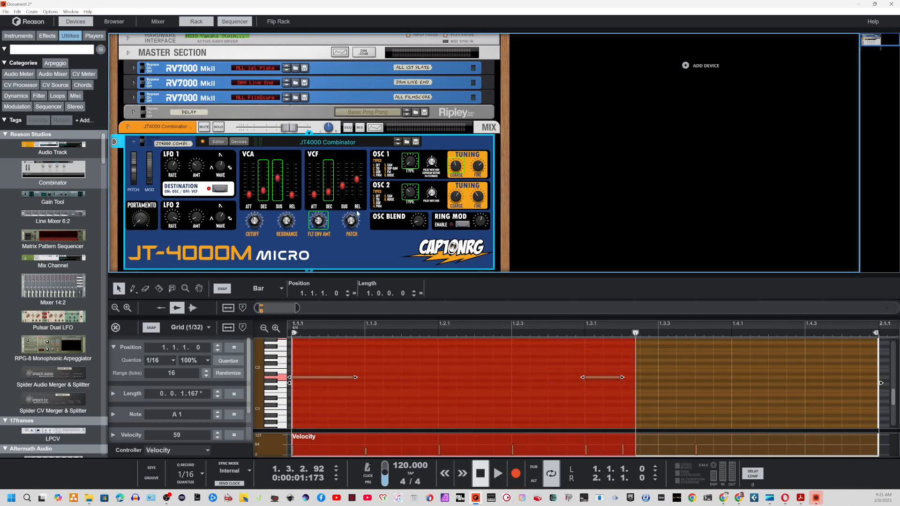